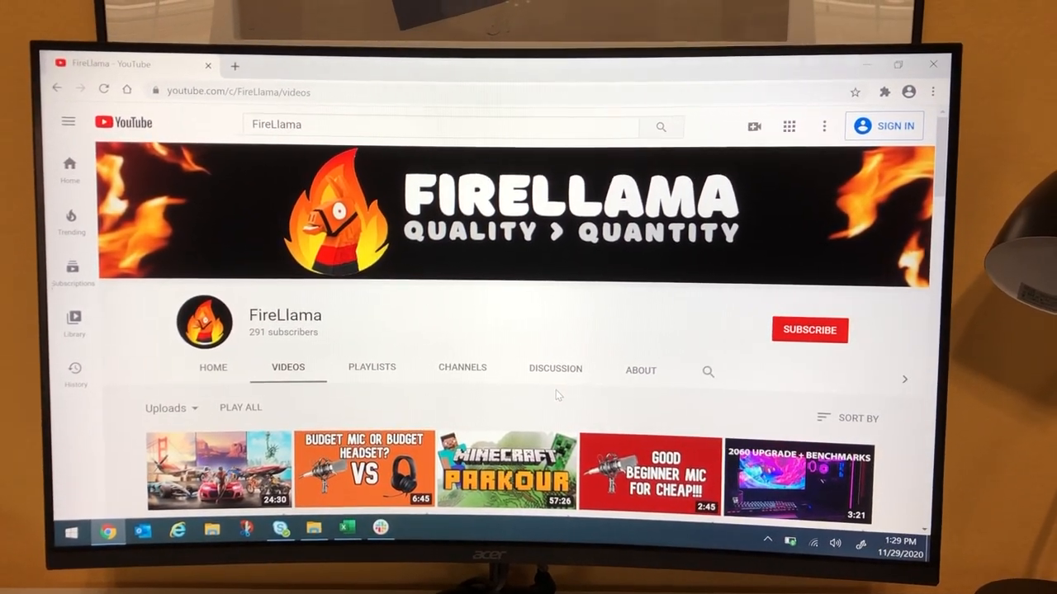
scroll(down, 3)
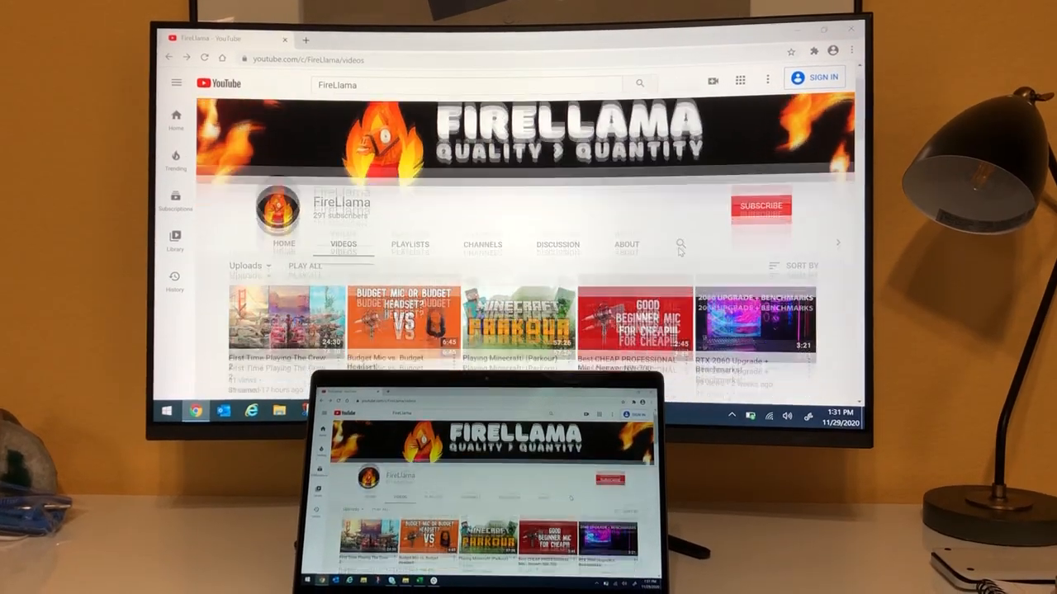
scroll(down, 3)
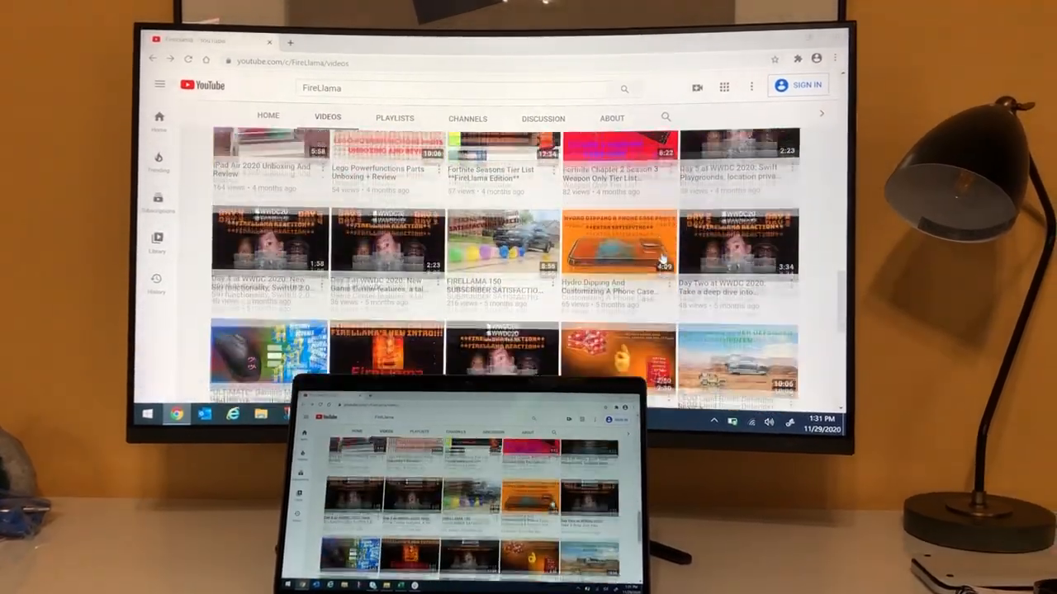
scroll(down, 3)
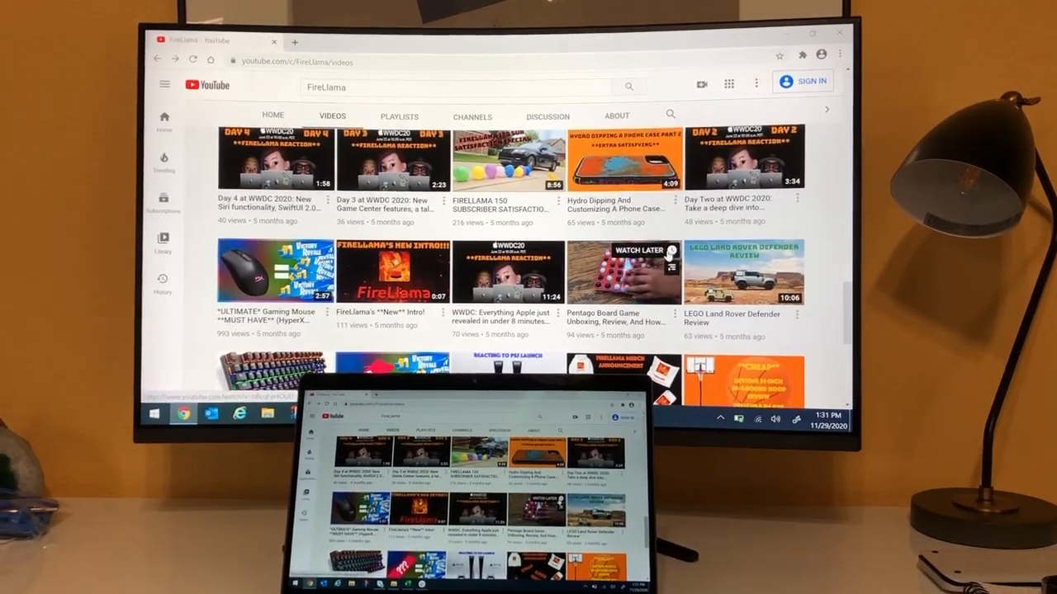